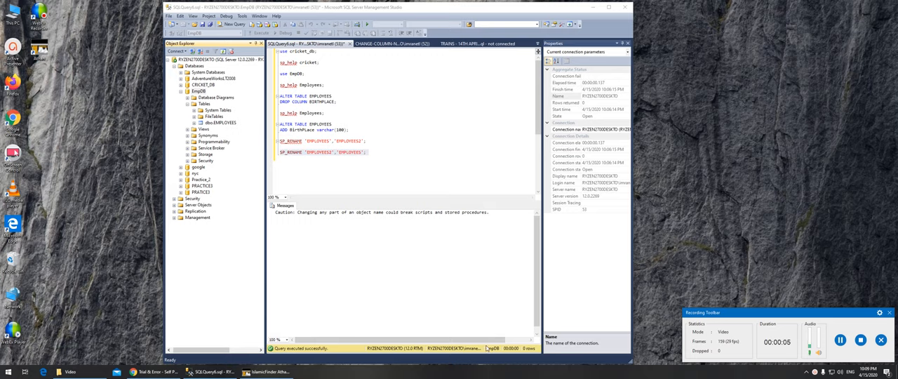
- Run sp_help EMPLOYEES to show the table's columns and types in the Results grid
click(151, 370)
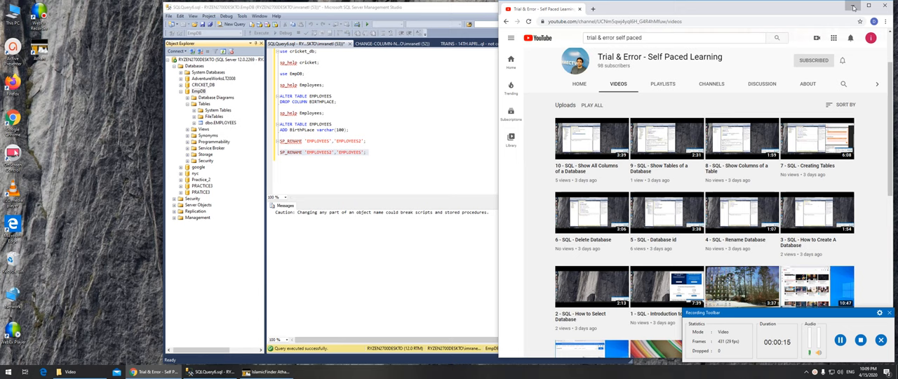
click(853, 7)
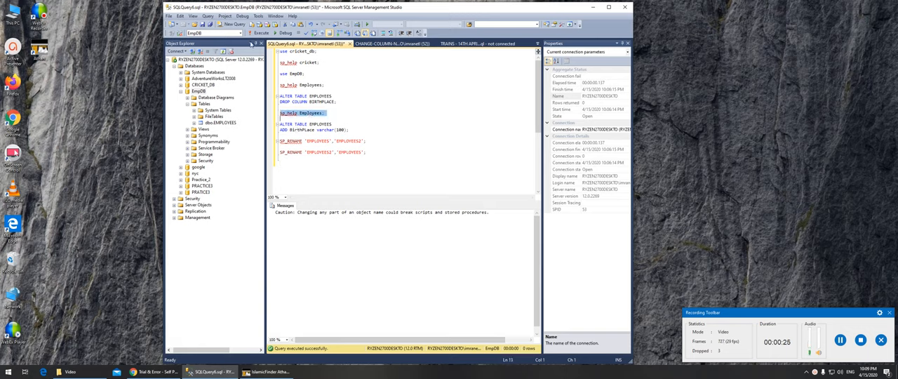
click(261, 33)
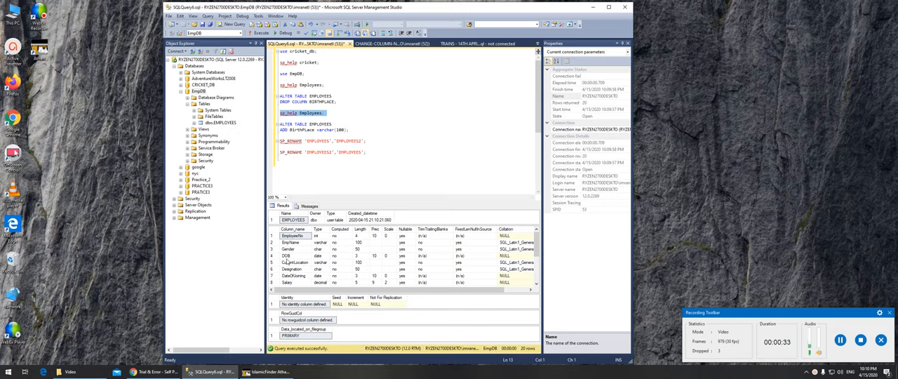
click(317, 167)
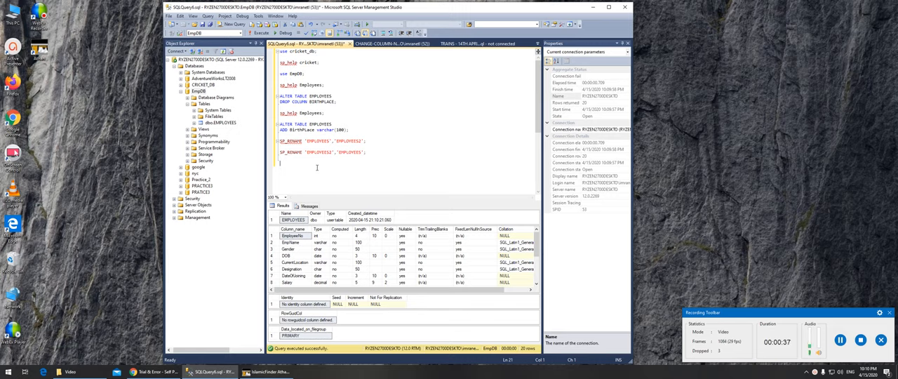
- Begin an SP_RENAME statement targeting 'EMPLOYEES.DOB' and expand the database's objects
text(SP)
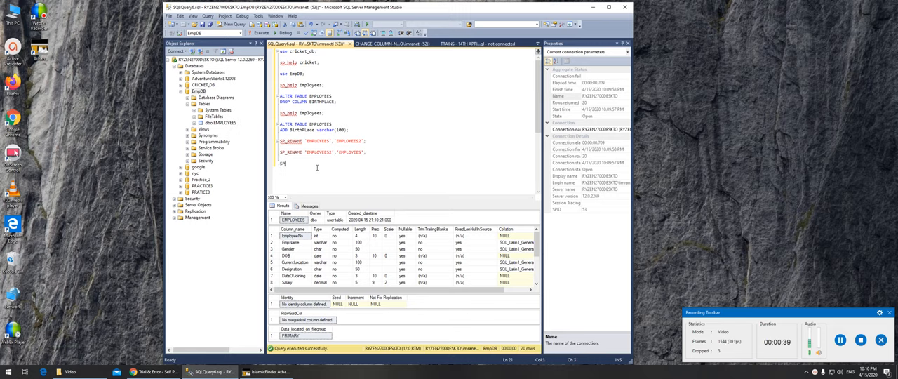
text(P_RENAME)
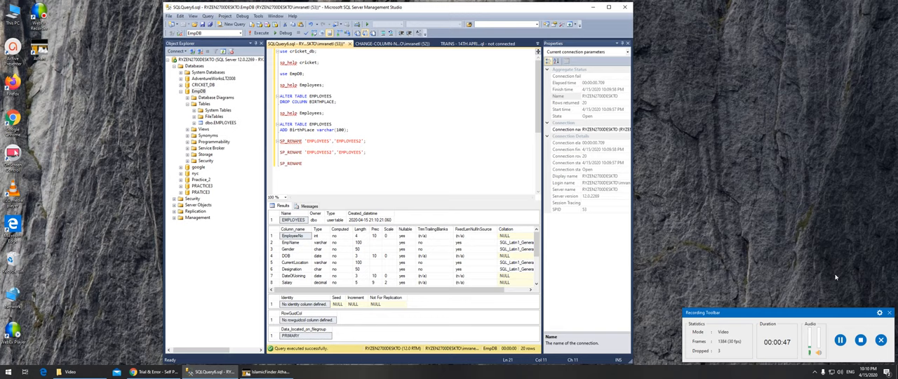
click(175, 180)
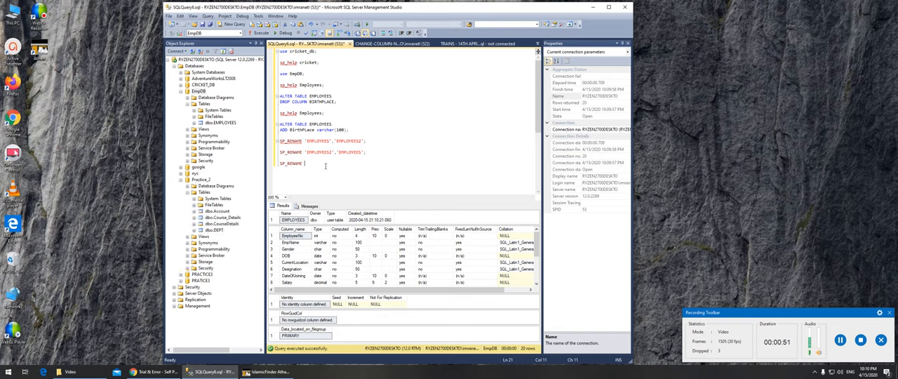
text(E)
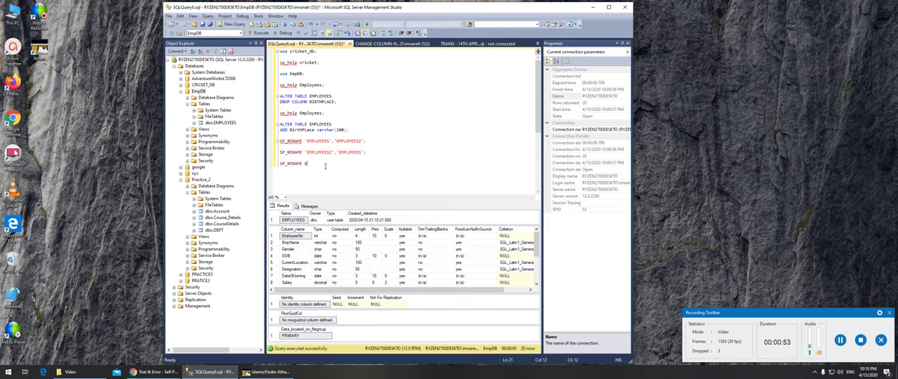
key(Backspace)
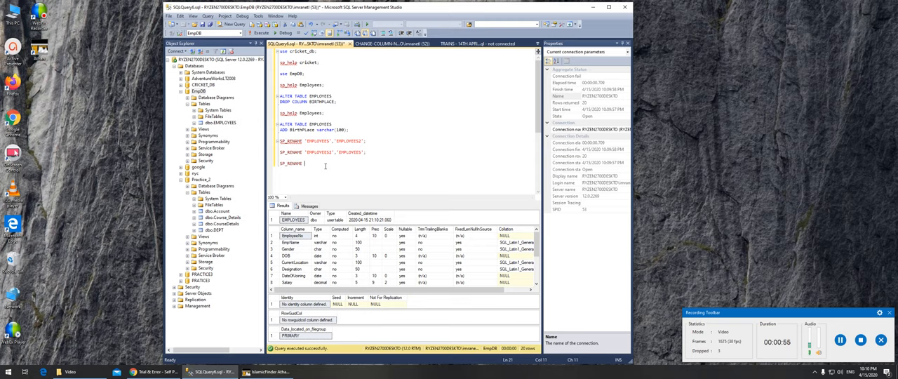
text(EMPLOYEES)
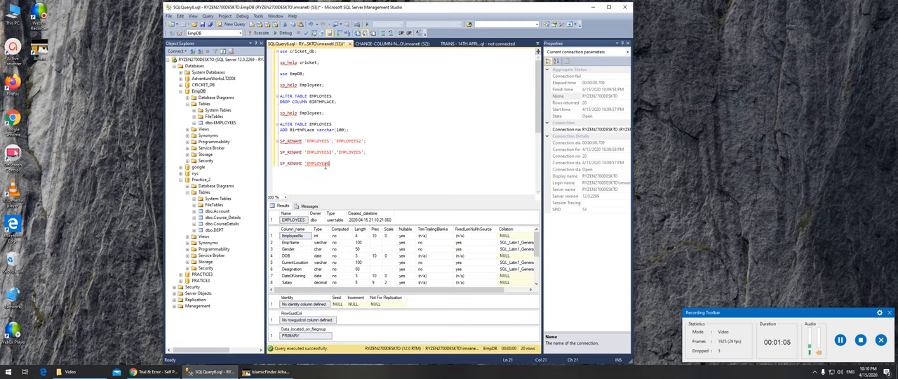
text(',)
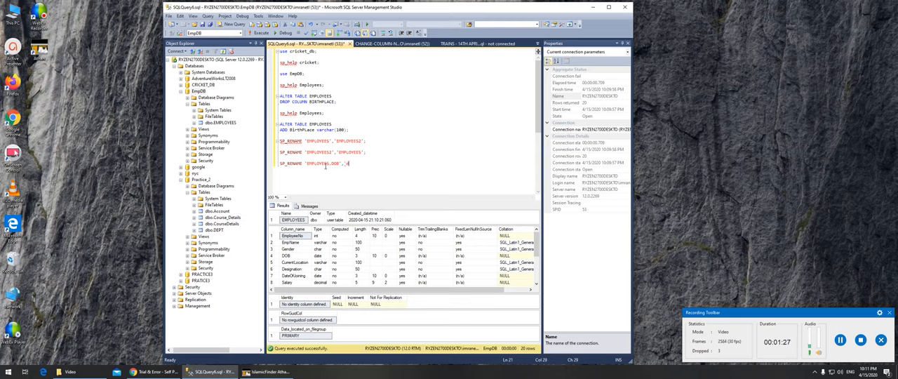
- Complete the statement with new name 'DateOfBirth' and object type 'column'
text(DATE)
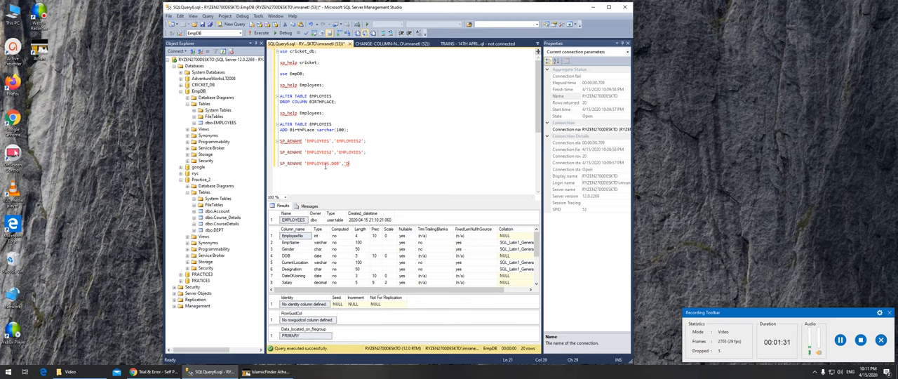
text(Dates)
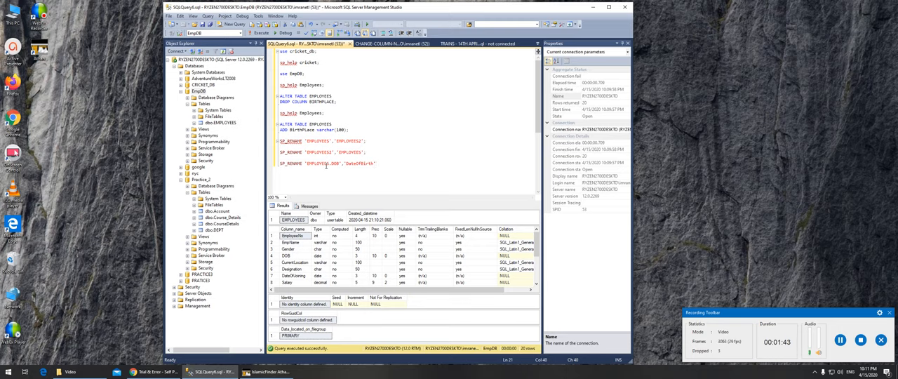
text(;)
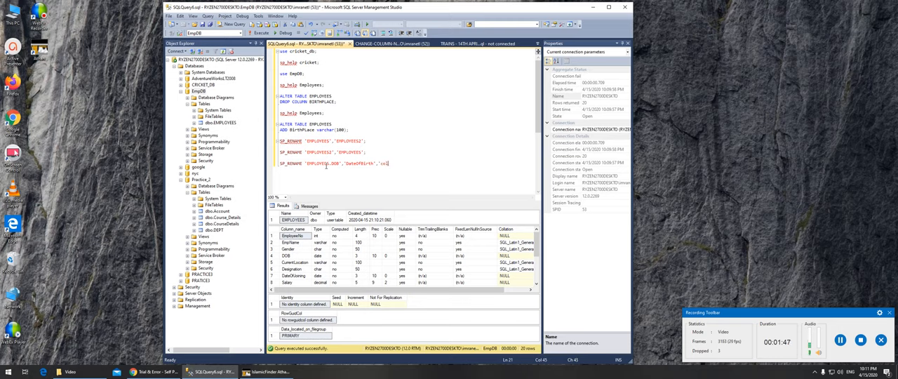
text(umn';)
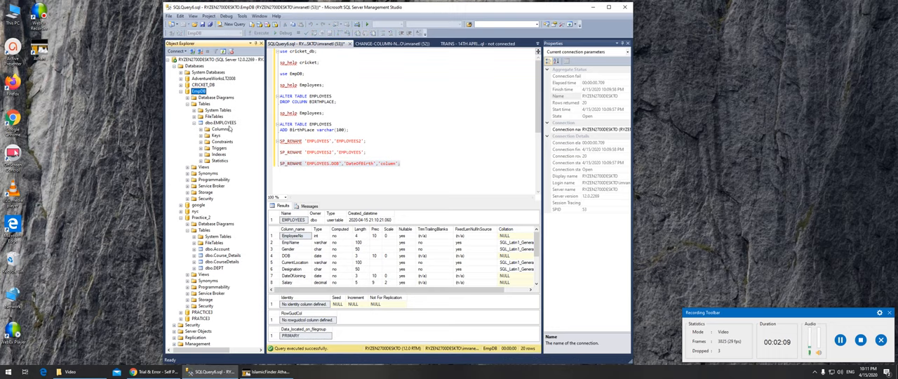
- List the EMPLOYEES columns and run the SP_RENAME renaming DOB to DateOfBirth
click(194, 129)
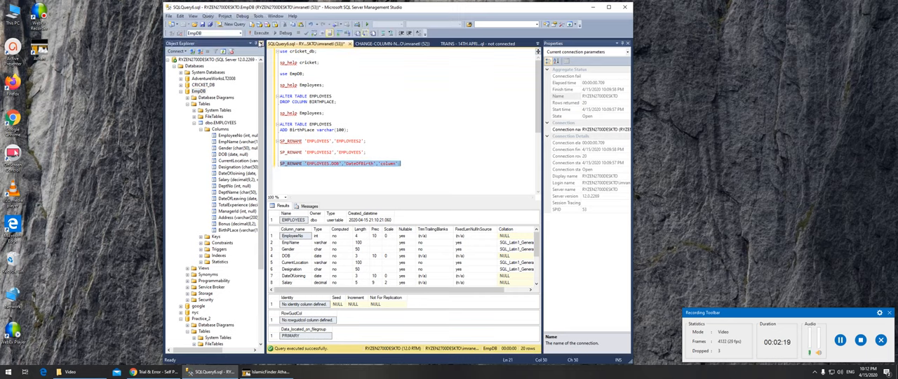
click(261, 34)
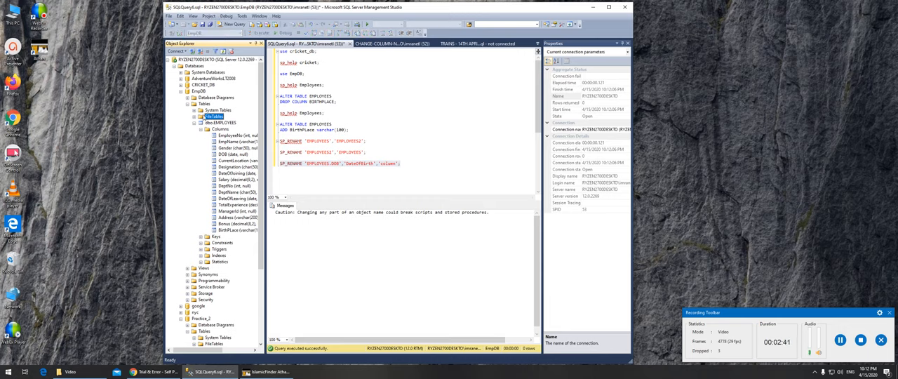
- Refresh the Tables folder and reopen EMPLOYEES > Columns to show DateOfBirth
click(199, 91)
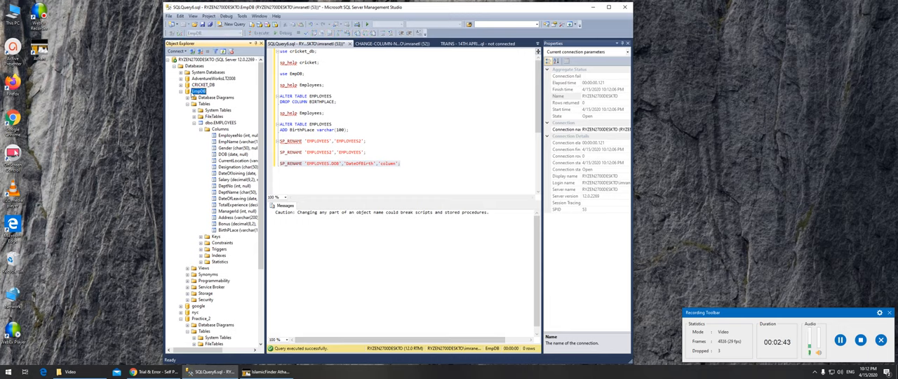
right_click(200, 91)
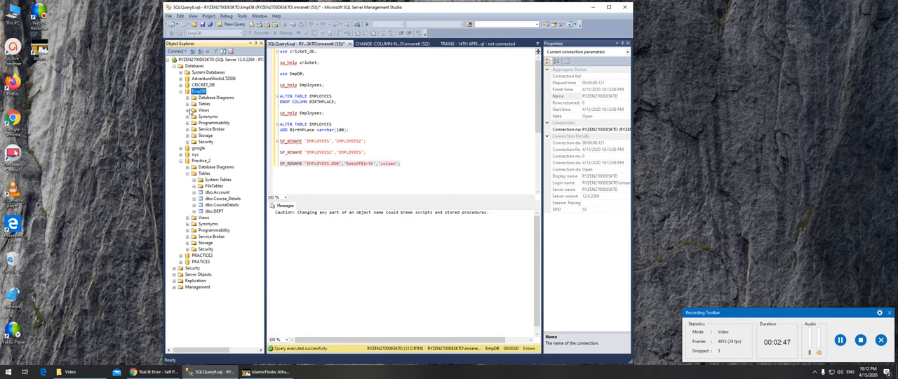
click(182, 104)
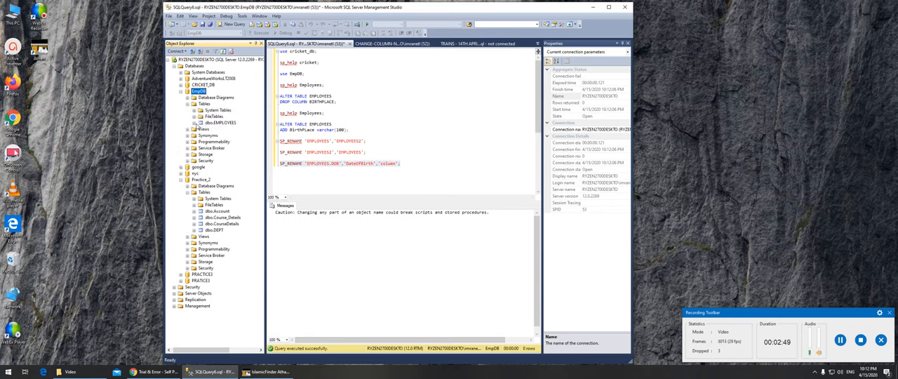
click(200, 129)
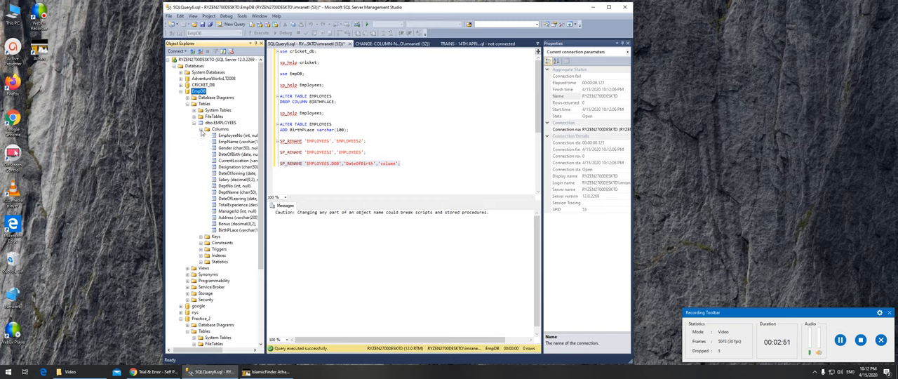
mouse_move(230, 160)
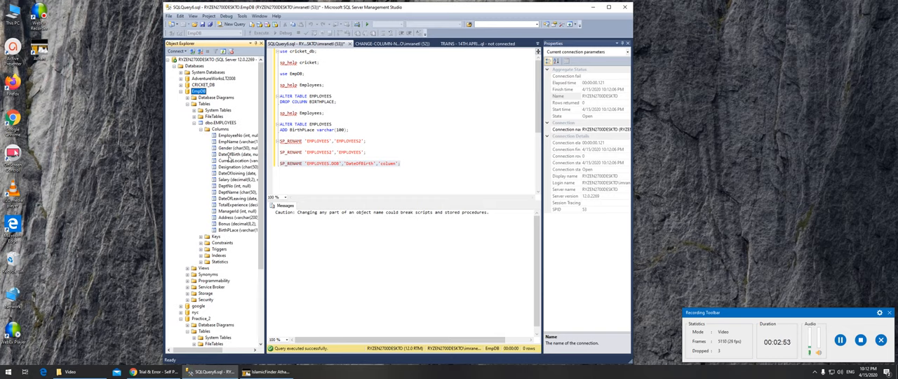
mouse_move(239, 166)
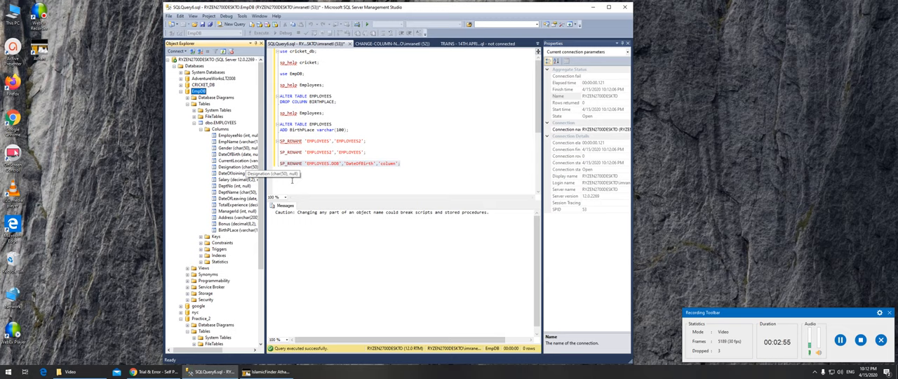
mouse_move(371, 182)
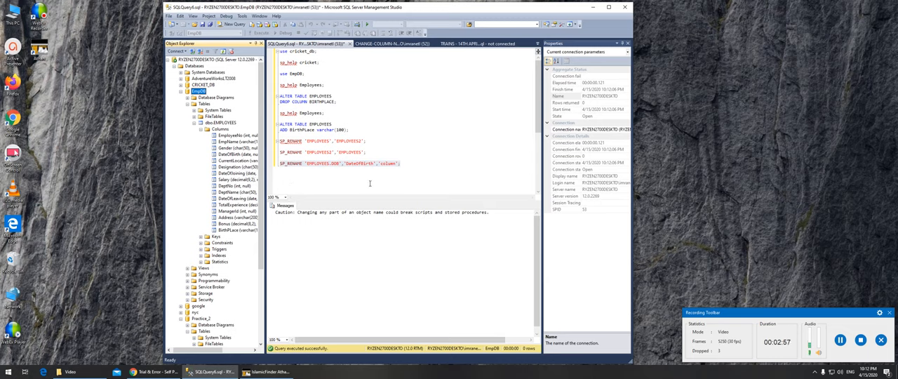